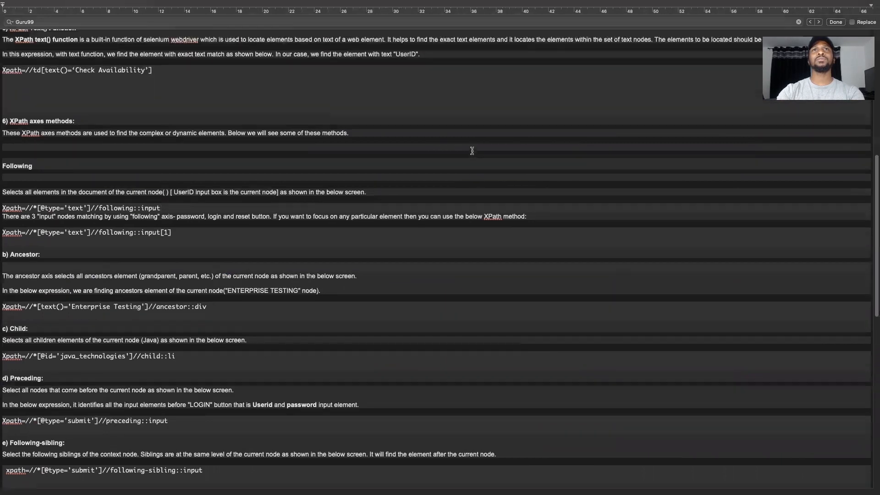
scroll("down", 3)
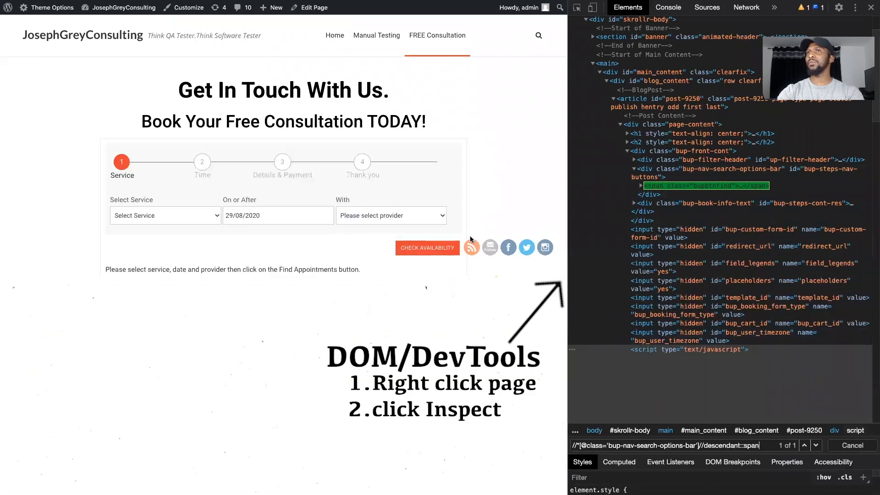
mouse_move(528, 56)
type("//*[@c")
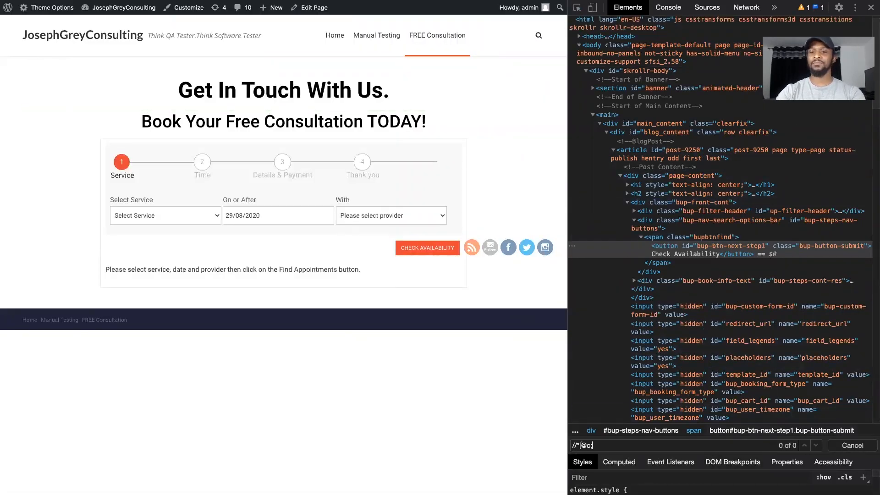
type("lass='")
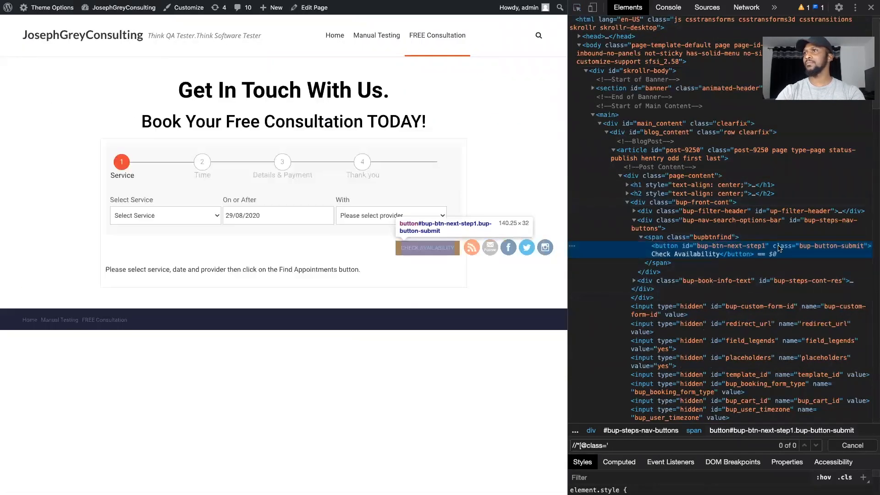
type("bup-button-submit")
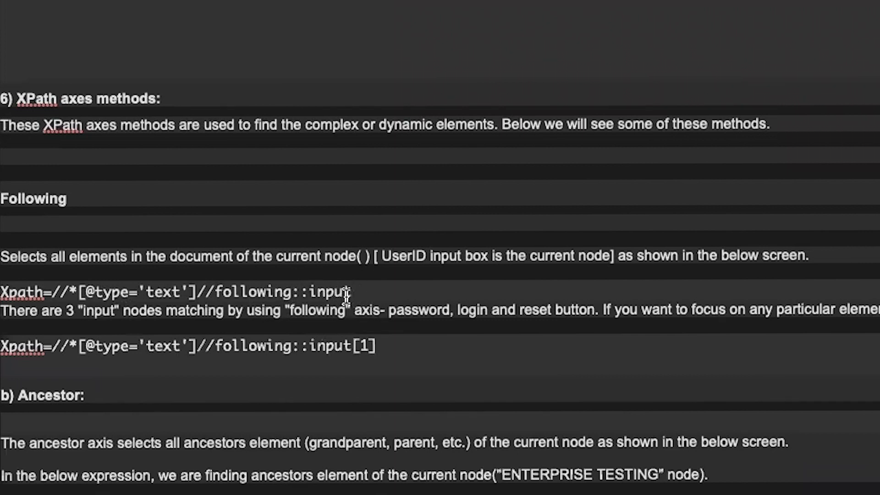
mouse_move(314, 300)
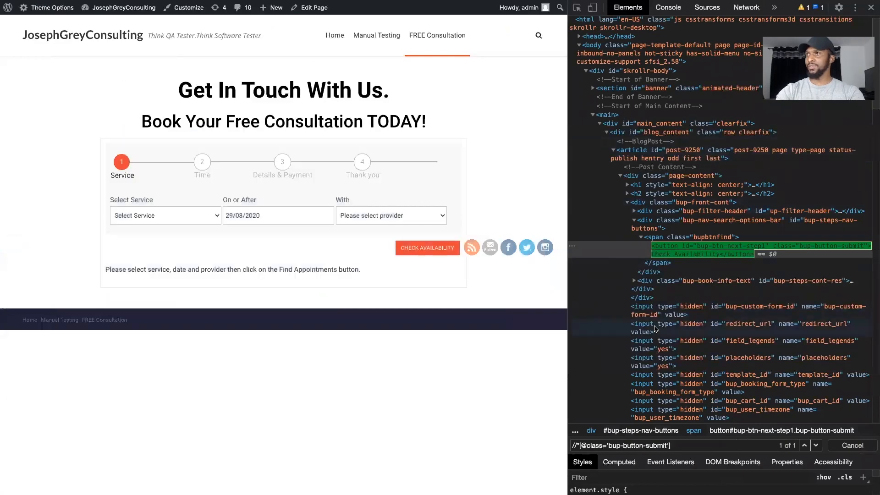
mouse_move(645, 280)
type("//following::div")
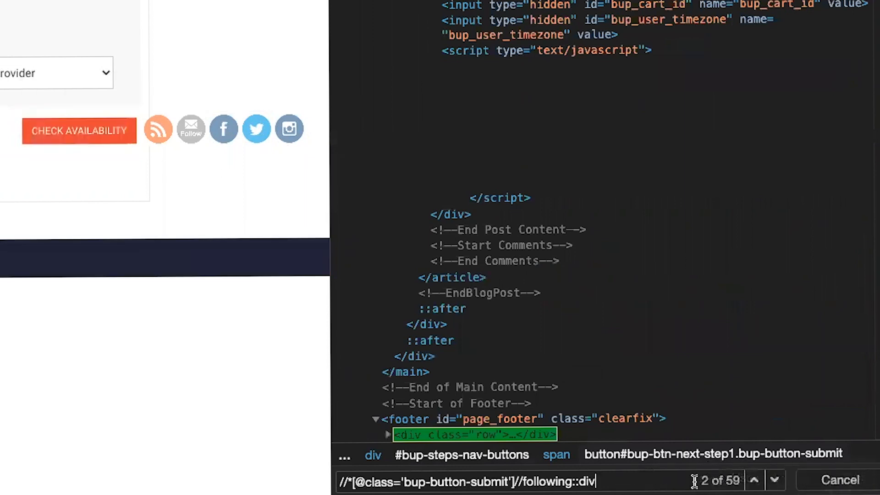
mouse_move(734, 488)
type("[1]")
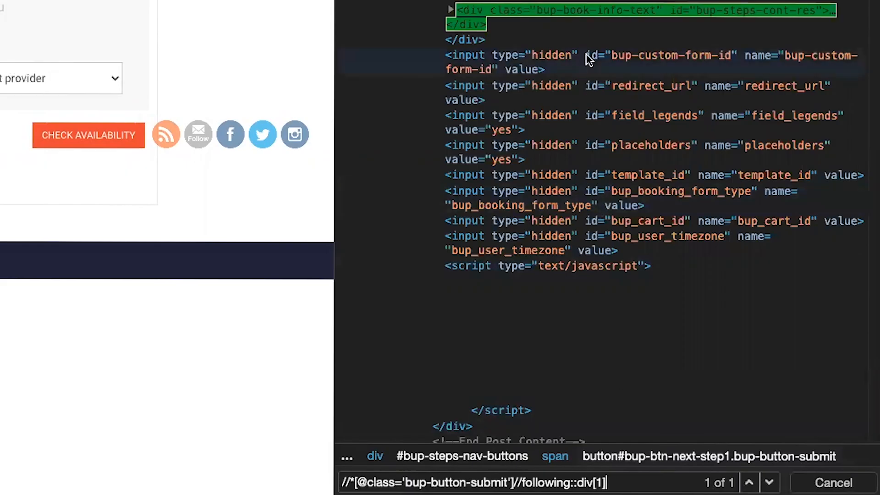
mouse_move(88, 135)
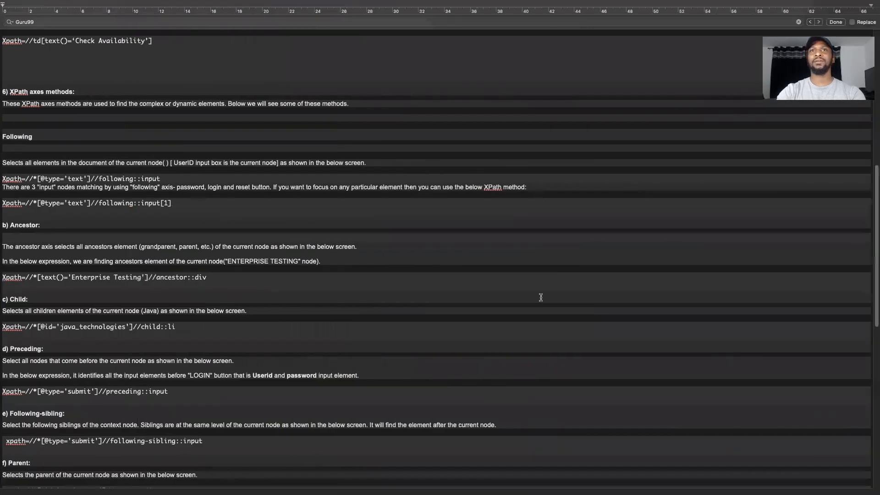
scroll("down", 3)
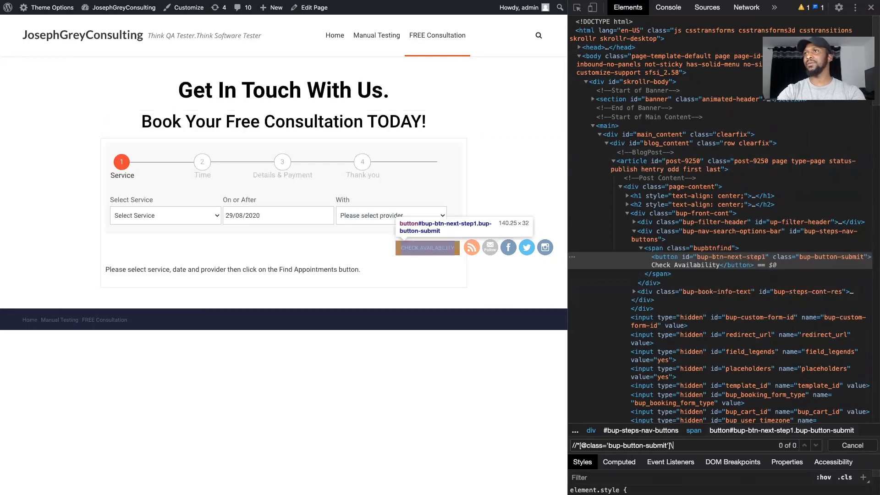
Run the ancestor::div[1] search, matching the bup-nav-search-options-bar div as 1 of 1.
type("/ancestor::div[1]")
key("Enter")
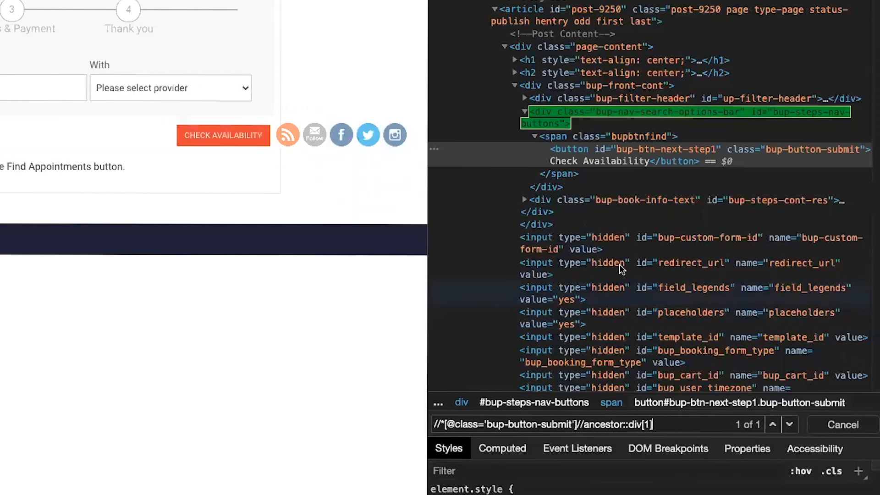
mouse_move(561, 136)
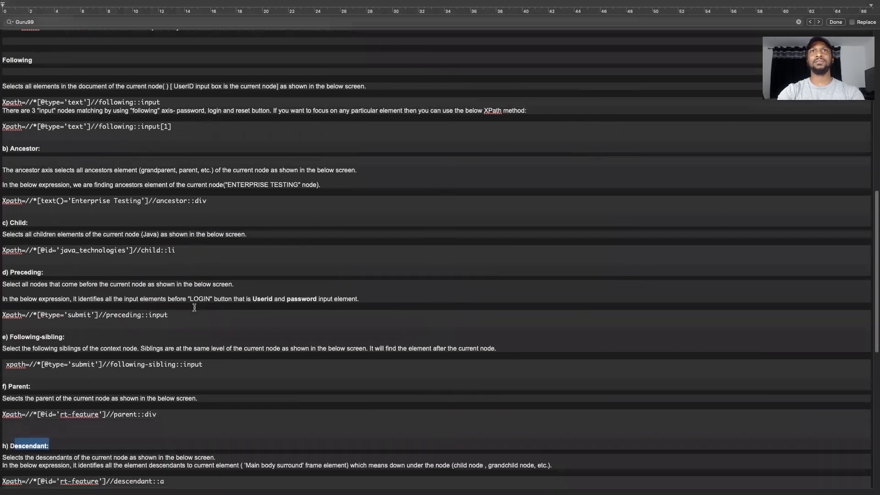
mouse_move(26, 237)
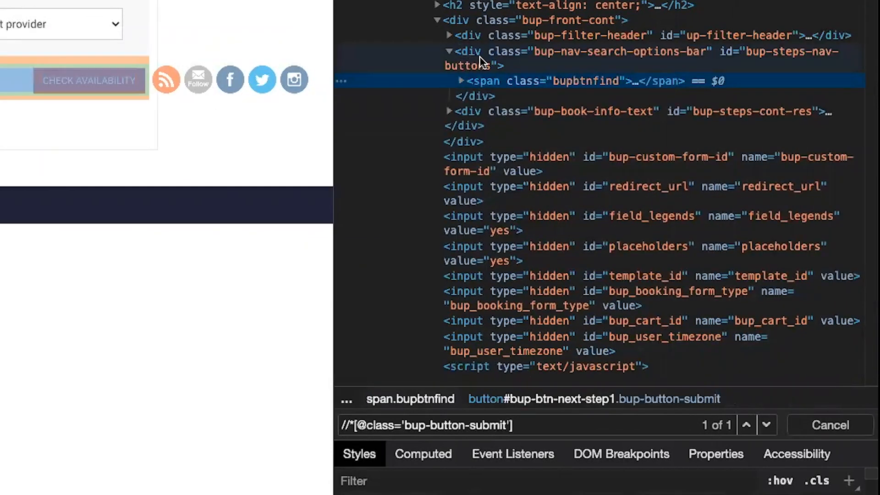
mouse_move(499, 86)
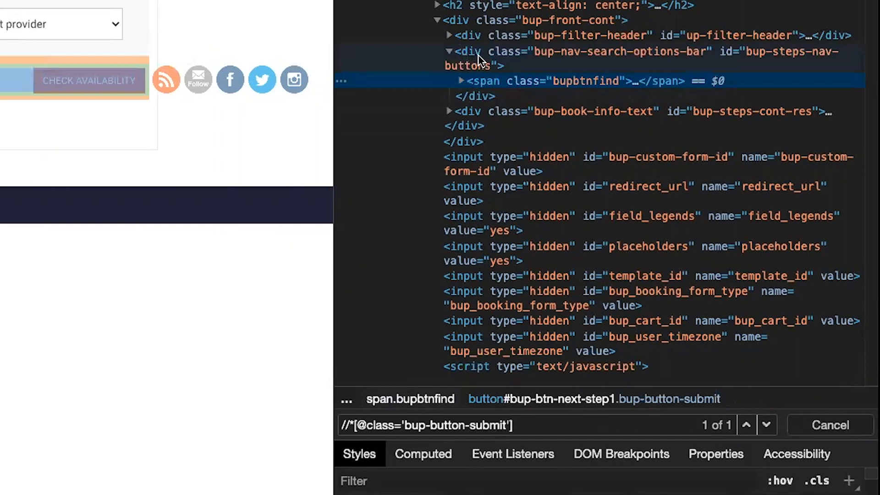
mouse_move(661, 63)
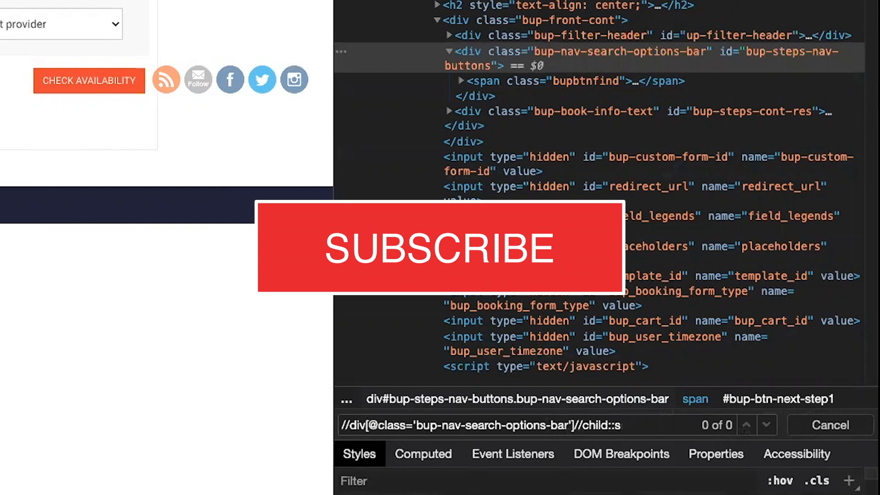
Complete child::span from the bup-nav-search-options-bar div, matching the bupbtnfind span.
type("pan")
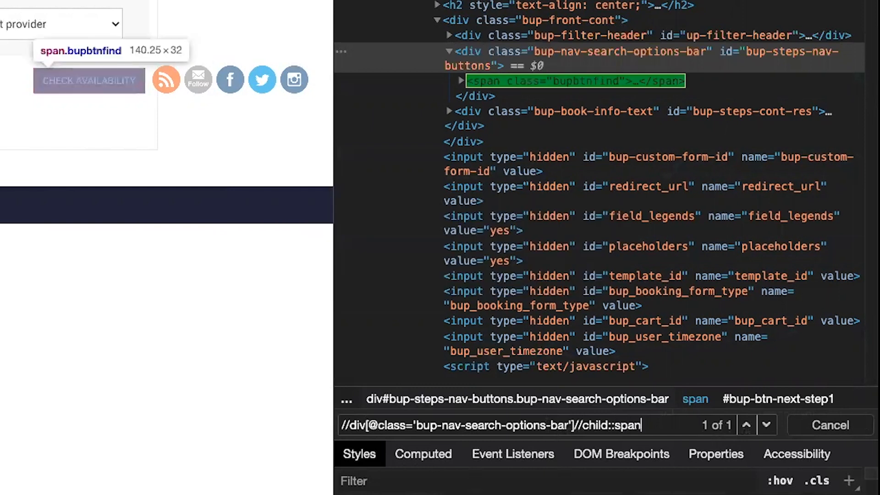
left_click(462, 80)
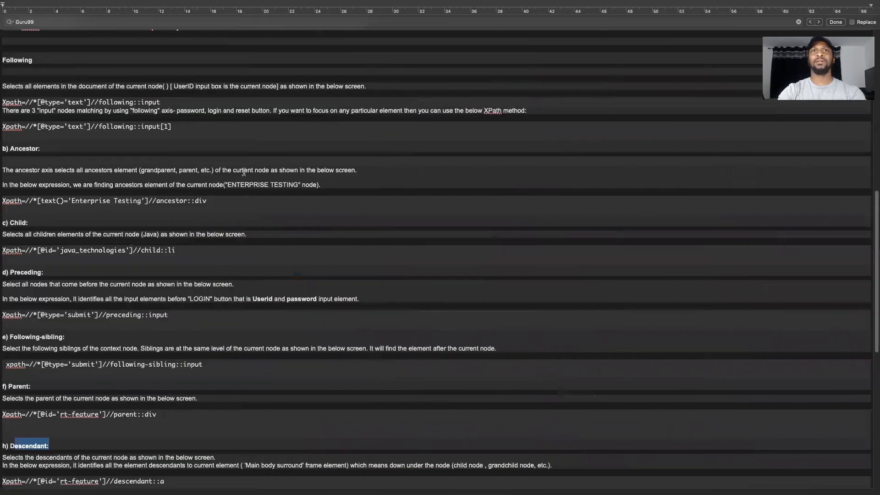
Replace the child axis with preceding::div from the bup-button-submit element, giving 30 matches.
scroll("down", 3)
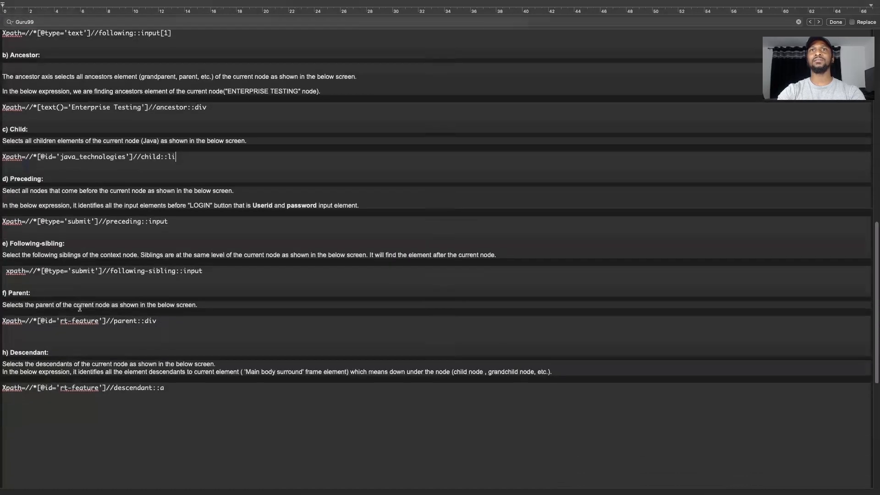
scroll("down", 3)
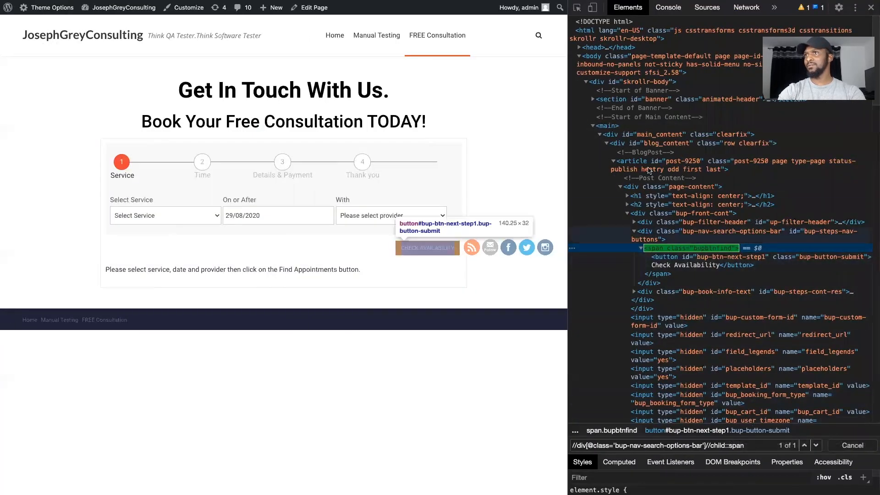
mouse_move(758, 274)
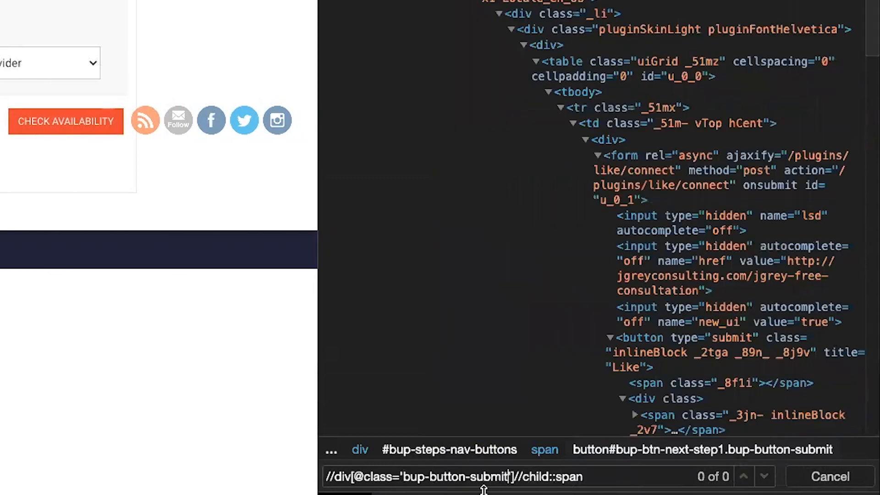
key("BackSpace")
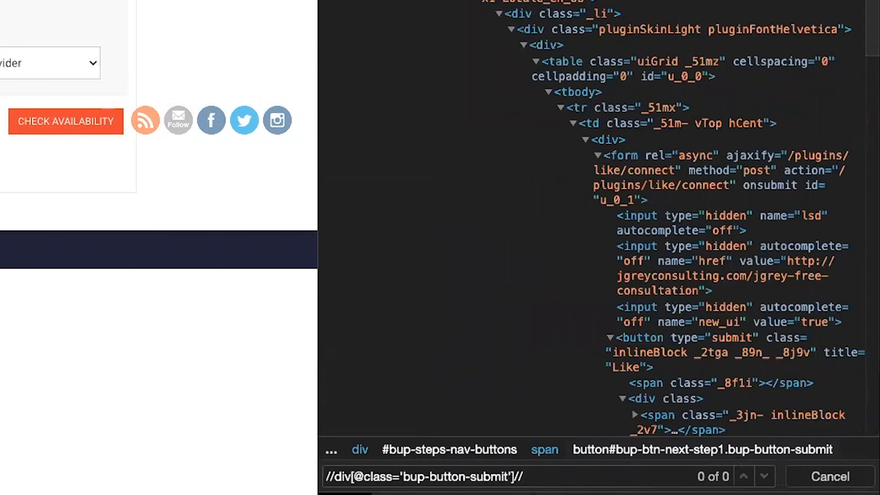
type("precedinghL")
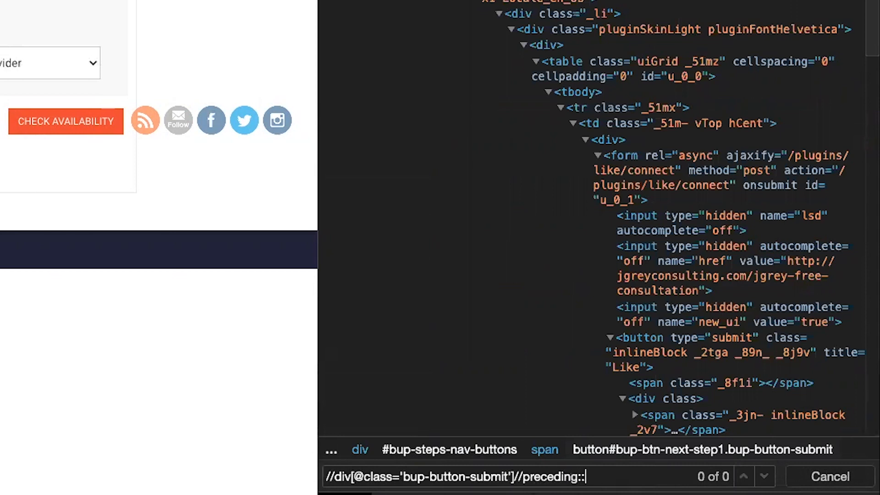
type("sp")
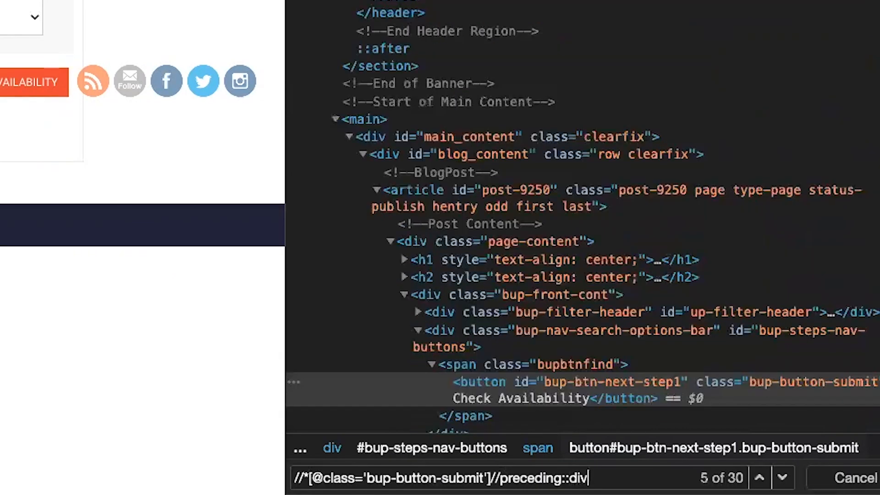
Step through the thirty preceding div matches one by one.
left_click(761, 478)
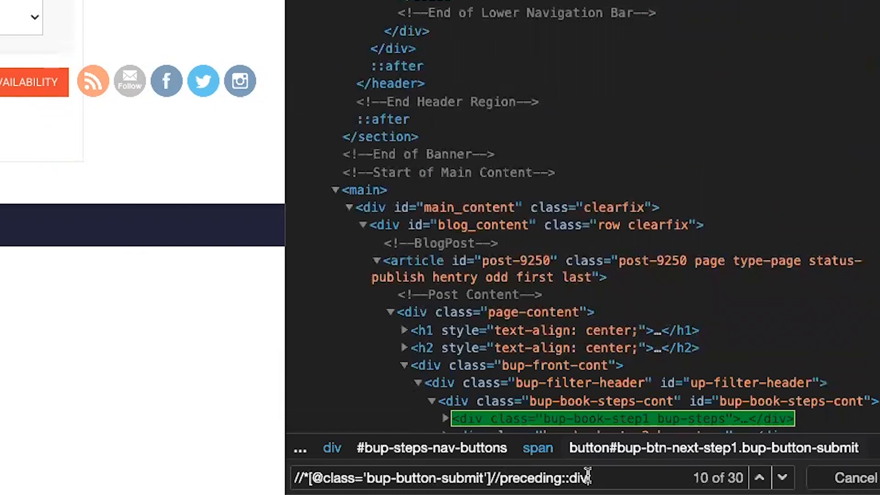
left_click(782, 478)
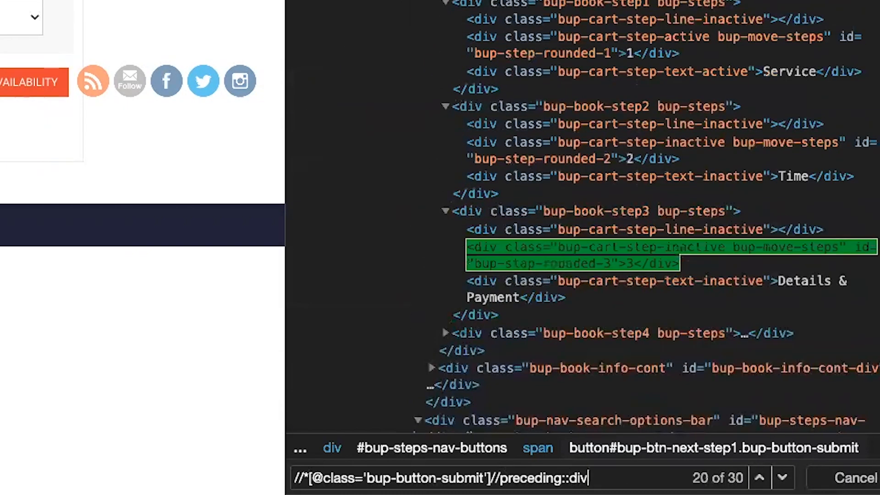
left_click(782, 477)
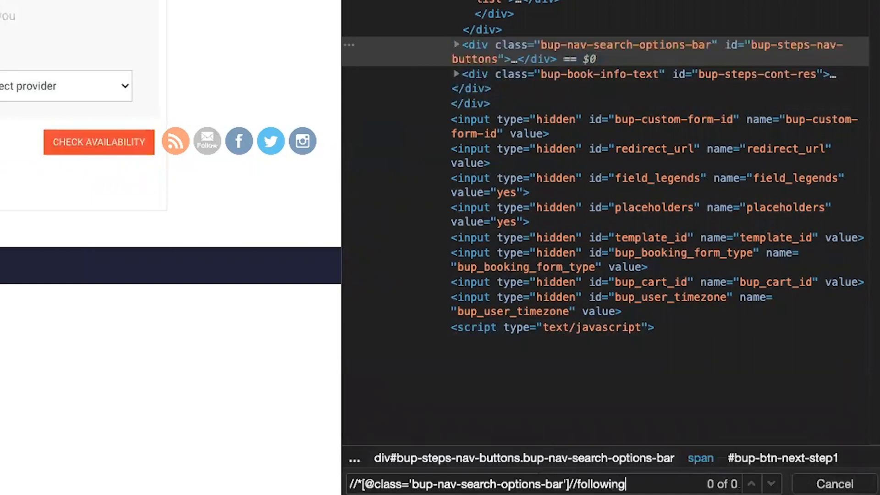
Extend the bup-nav-search-options-bar query with the following-sibling axis.
type("-sibling")
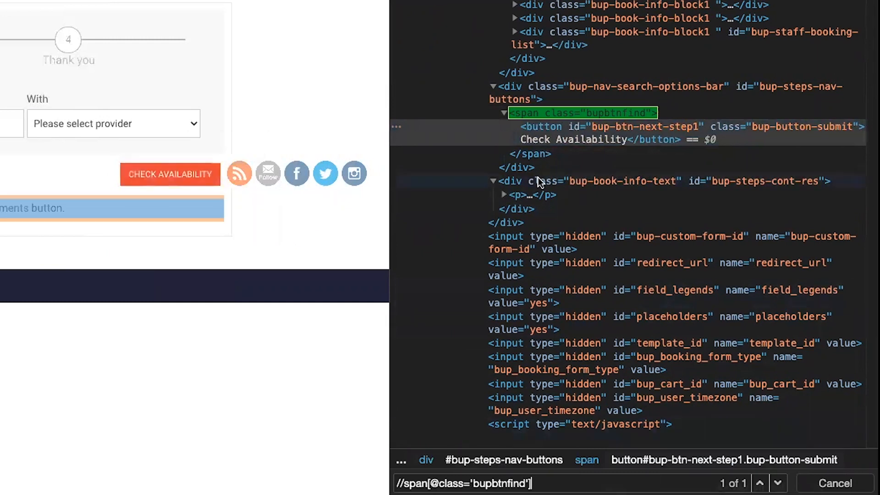
mouse_move(653, 133)
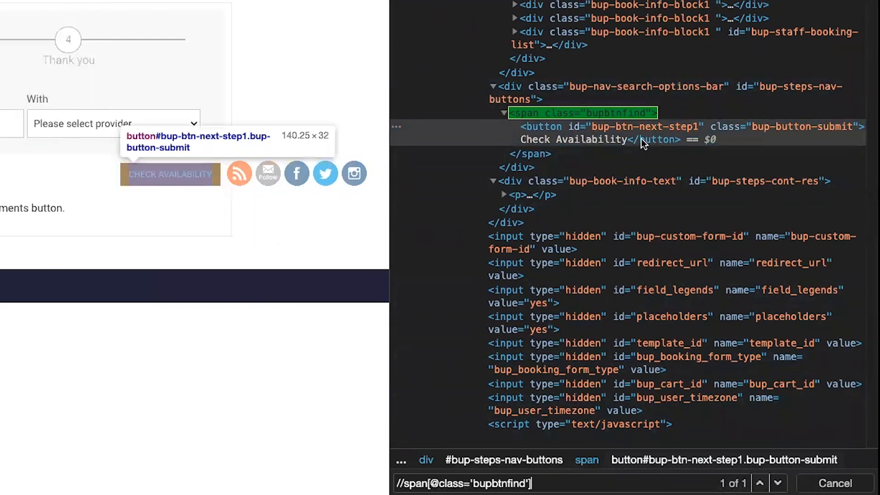
mouse_move(772, 126)
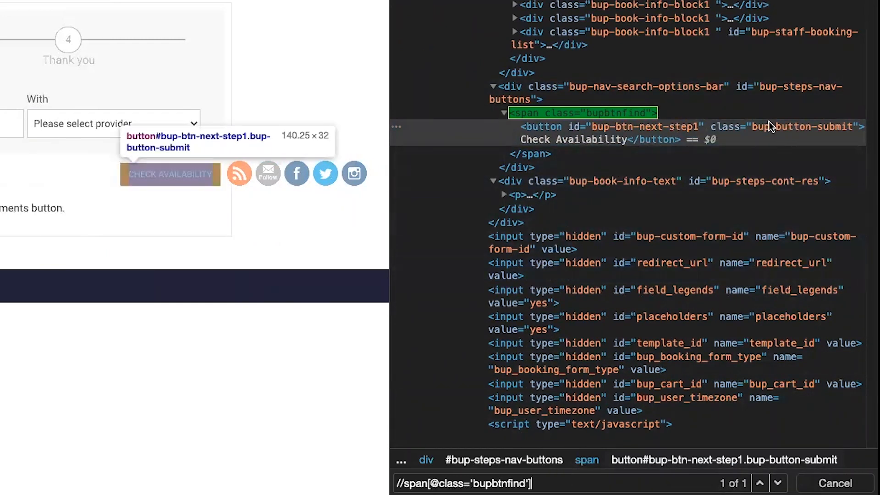
mouse_move(549, 121)
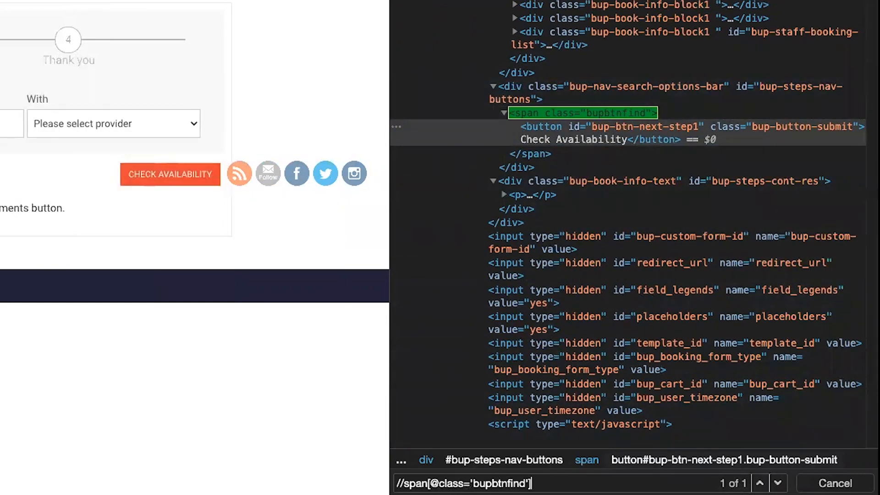
type("//parntL")
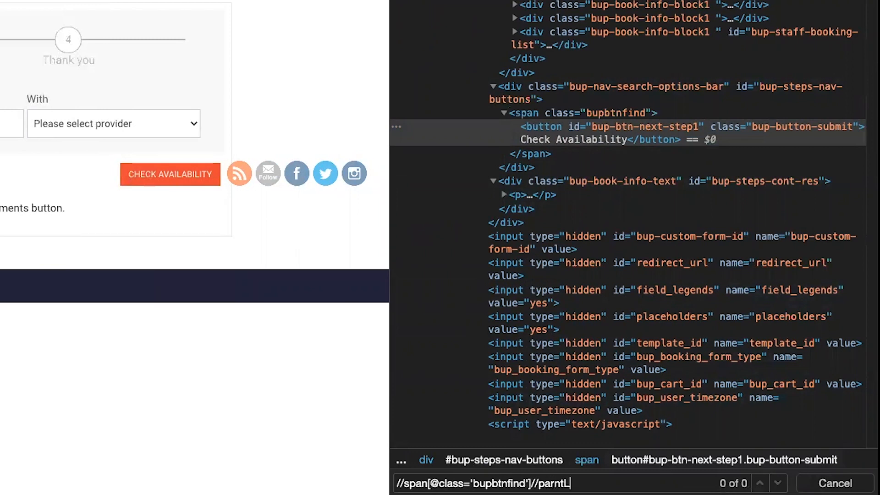
type("parent::div")
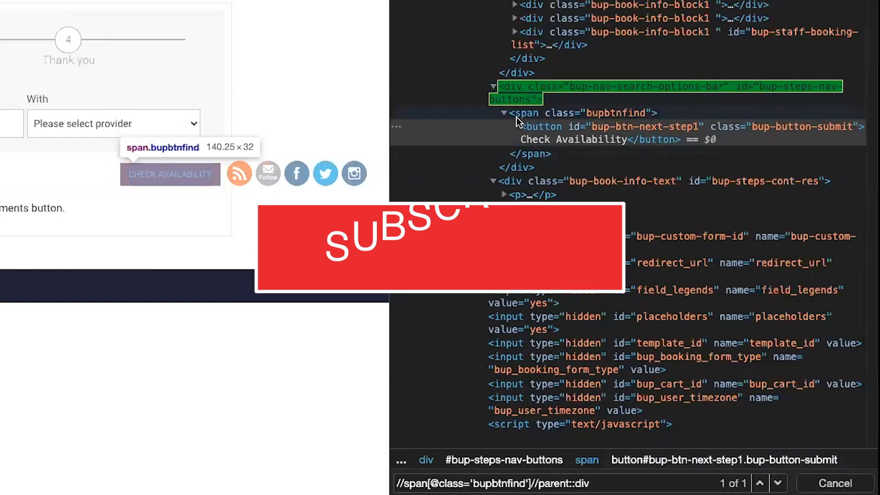
mouse_move(542, 128)
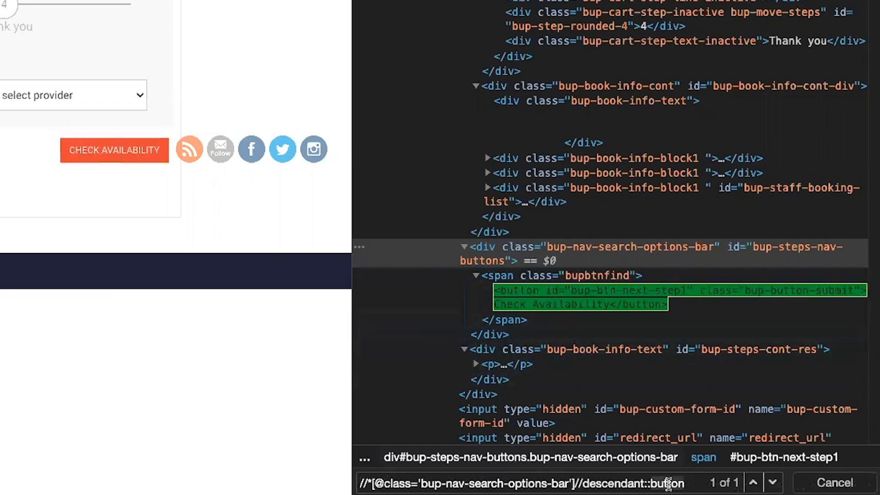
Clear 'button' after descendant:: so the query can be retyped as span.
left_click(502, 276)
type("spa")
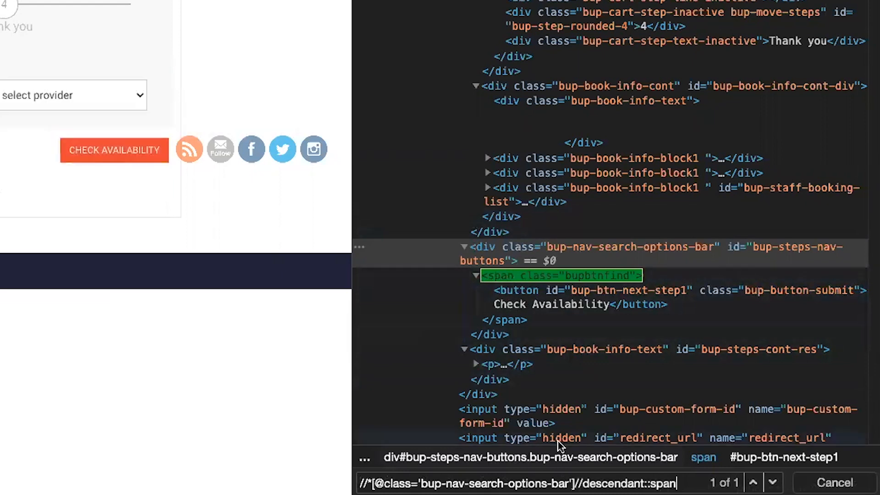
key("Backspace")
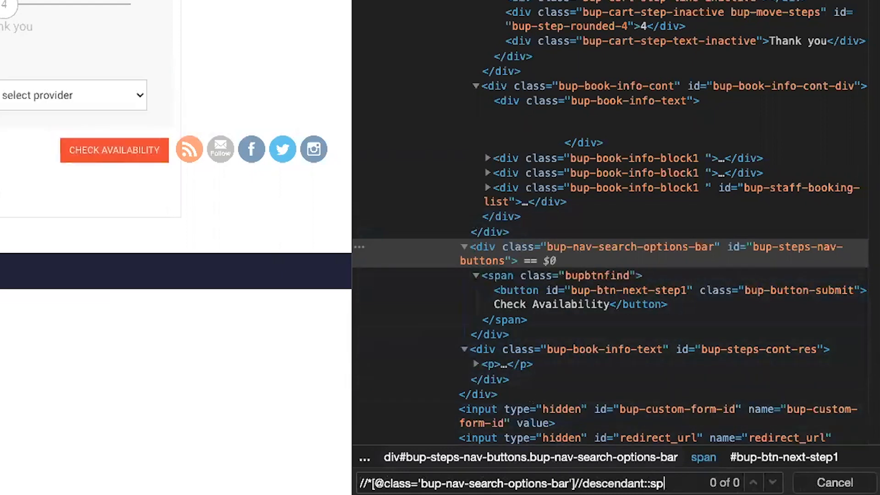